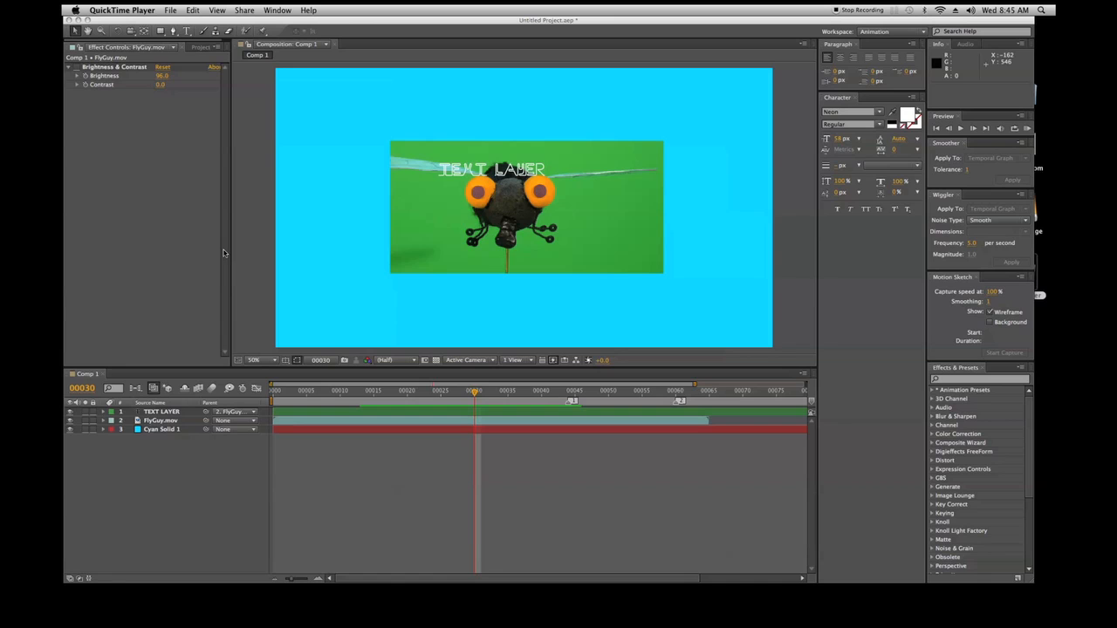
{"action": "mouse_move", "coordinate": [433, 126]}
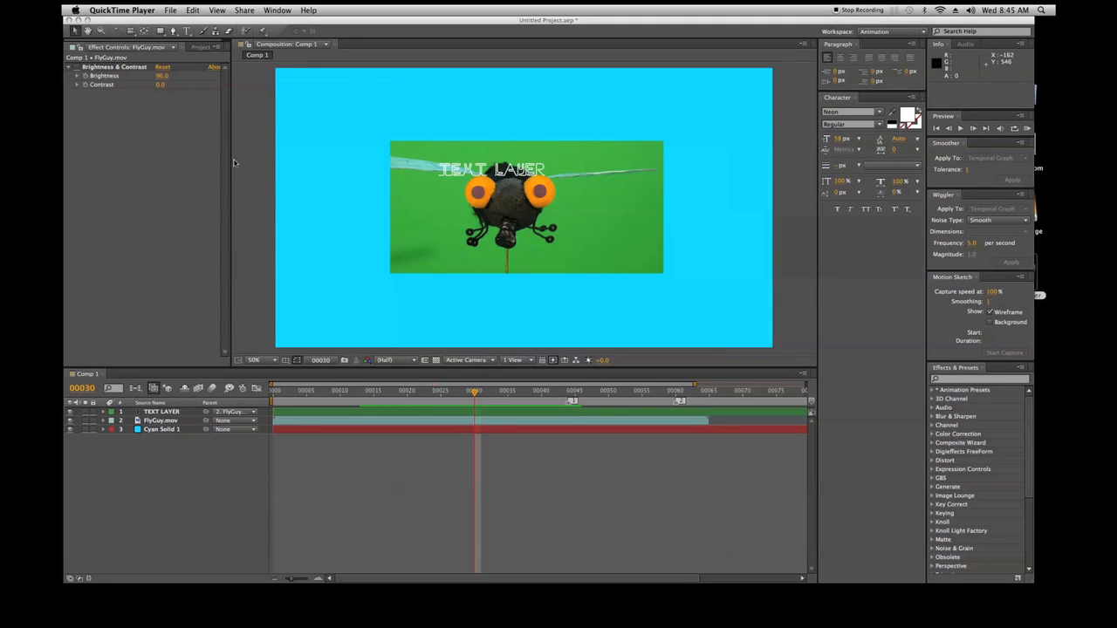
{"action": "mouse_move", "coordinate": [262, 109]}
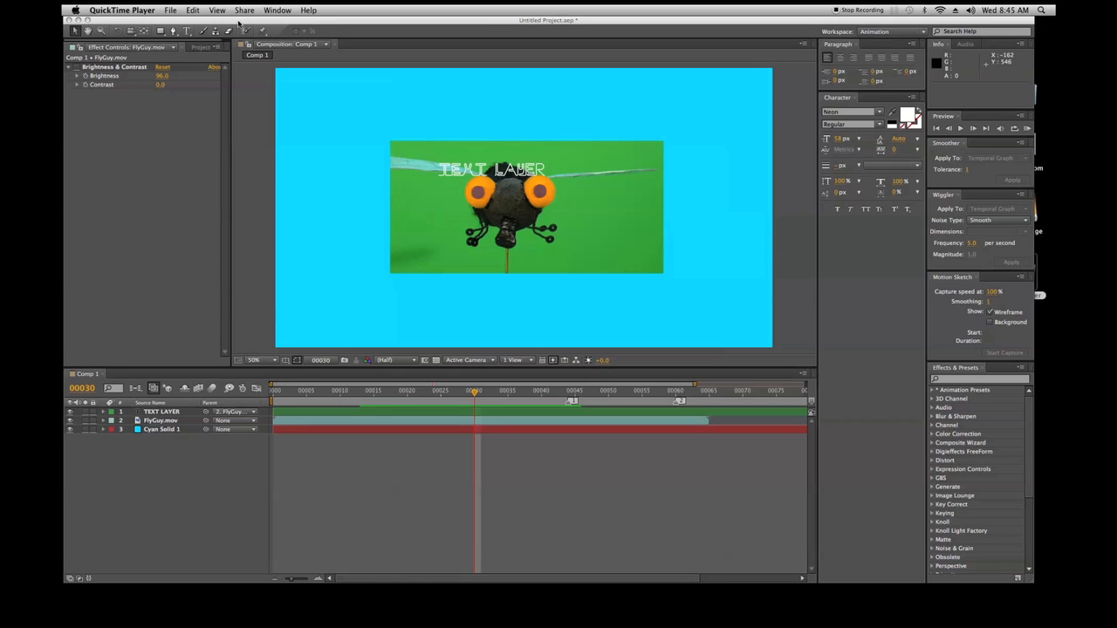
{"action": "mouse_move", "coordinate": [290, 21]}
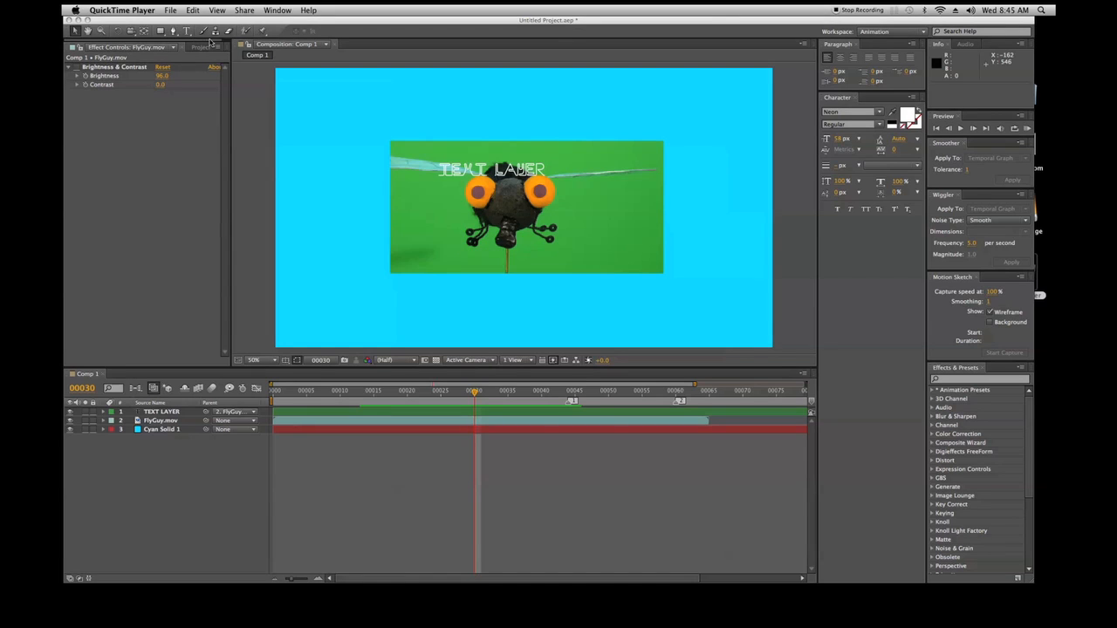
{"action": "mouse_move", "coordinate": [178, 143]}
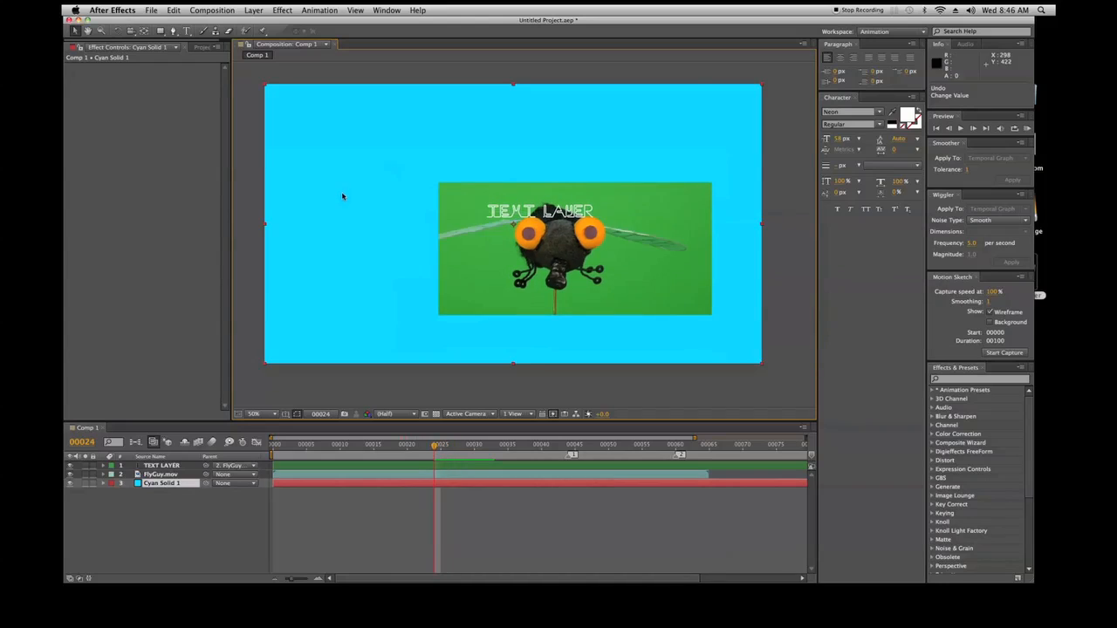
Nudge the FlyGuy.mov layer slightly left and down, then switch to the Rotation Tool.
{"action": "left_click", "coordinate": [447, 445]}
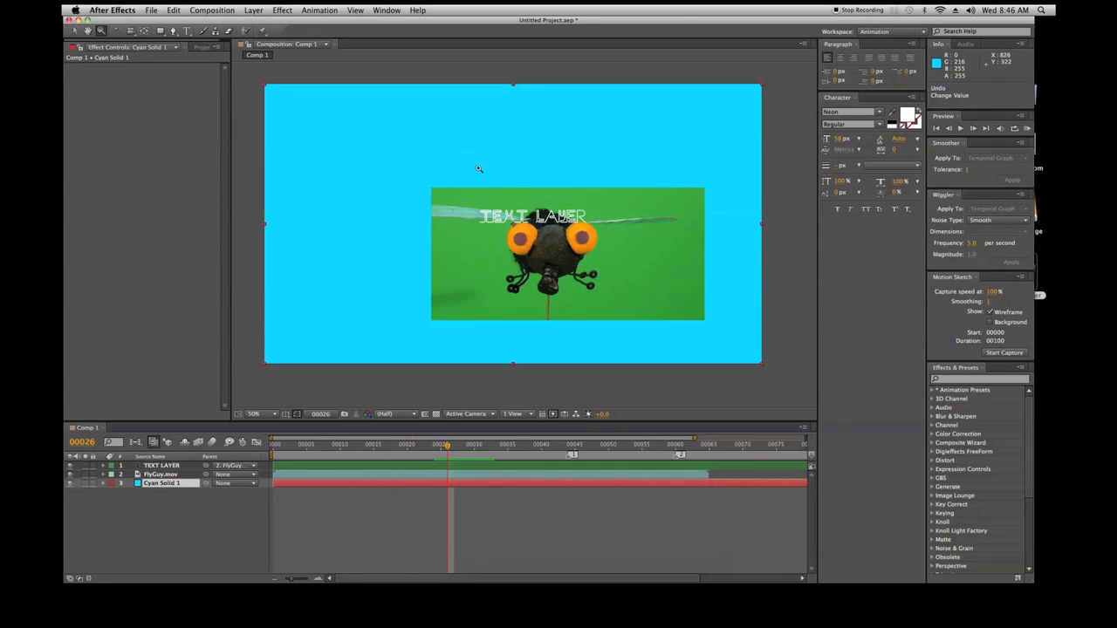
{"action": "mouse_move", "coordinate": [493, 252]}
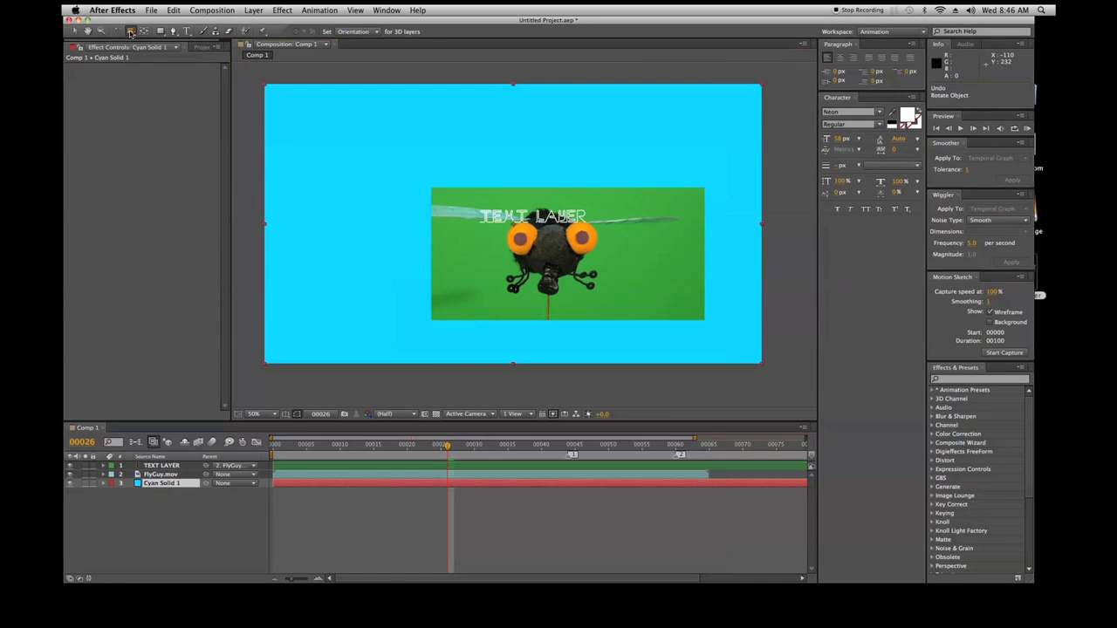
{"action": "left_click", "coordinate": [131, 31]}
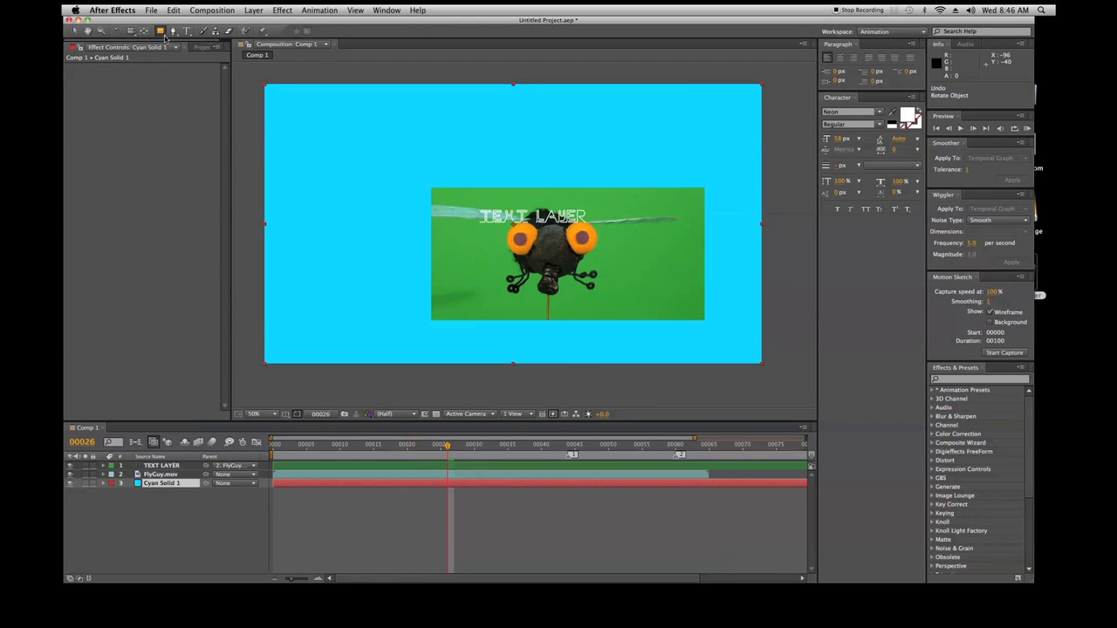
Choose the Ellipse Tool from the shape flyout to mask Cyan Solid 1 as a circle.
{"action": "left_click", "coordinate": [161, 31]}
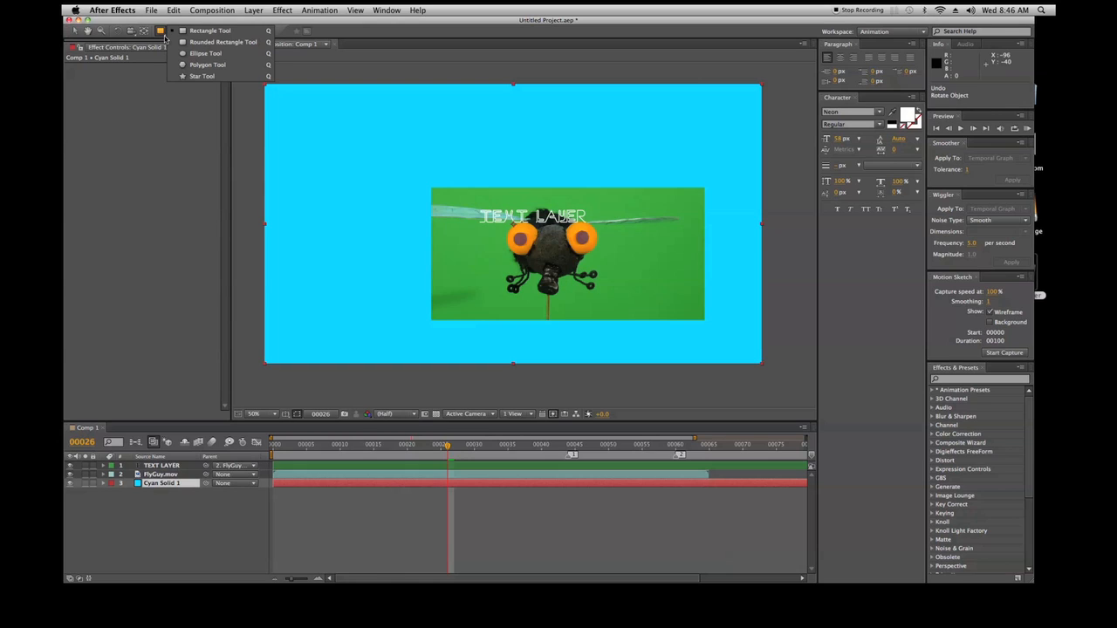
{"action": "mouse_move", "coordinate": [210, 31]}
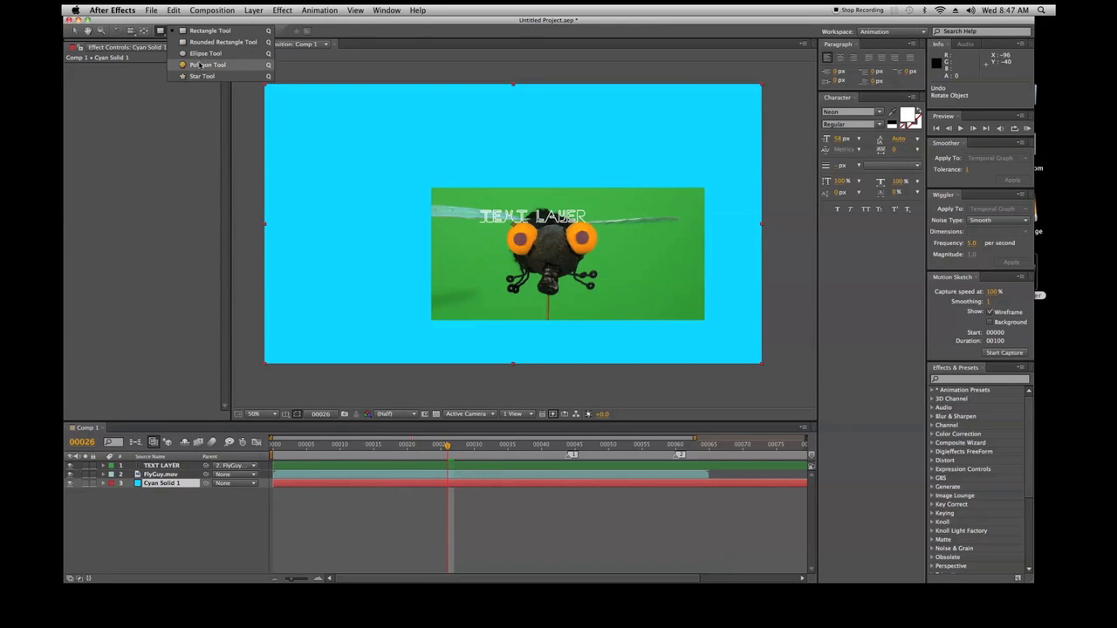
{"action": "mouse_move", "coordinate": [206, 52]}
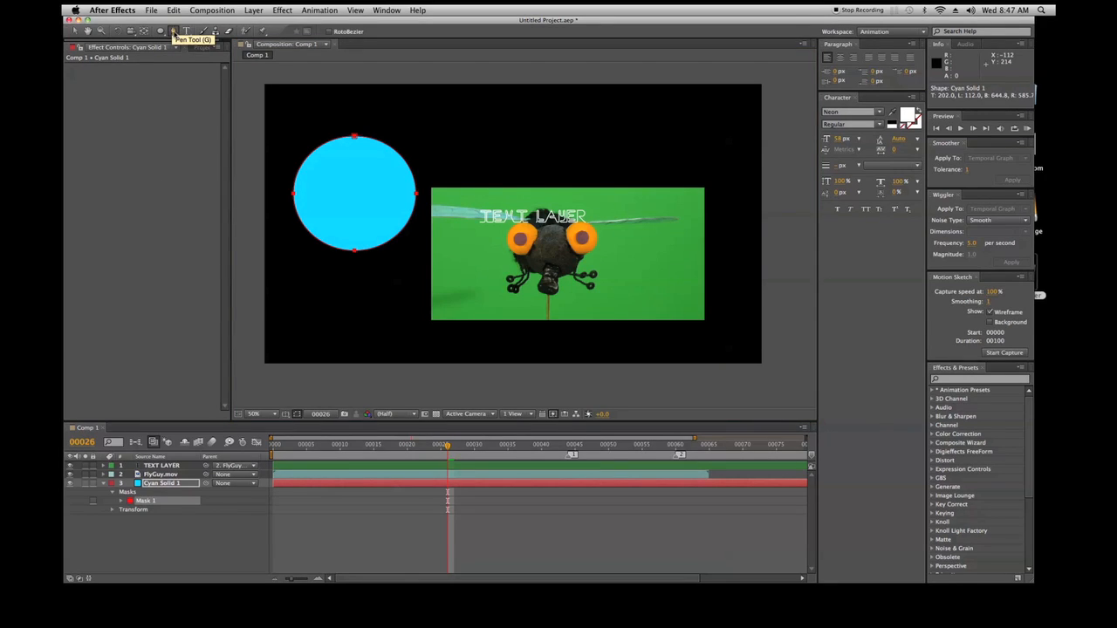
Switch to the Pen Tool for drawing mask paths point by point.
{"action": "left_click", "coordinate": [175, 31]}
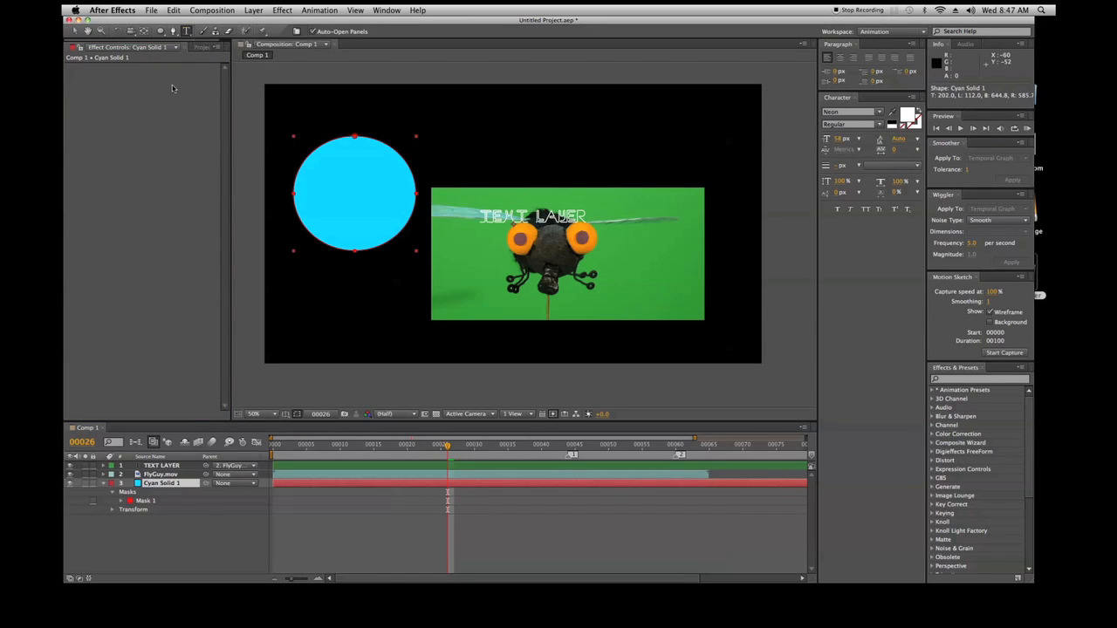
{"action": "mouse_move", "coordinate": [202, 32]}
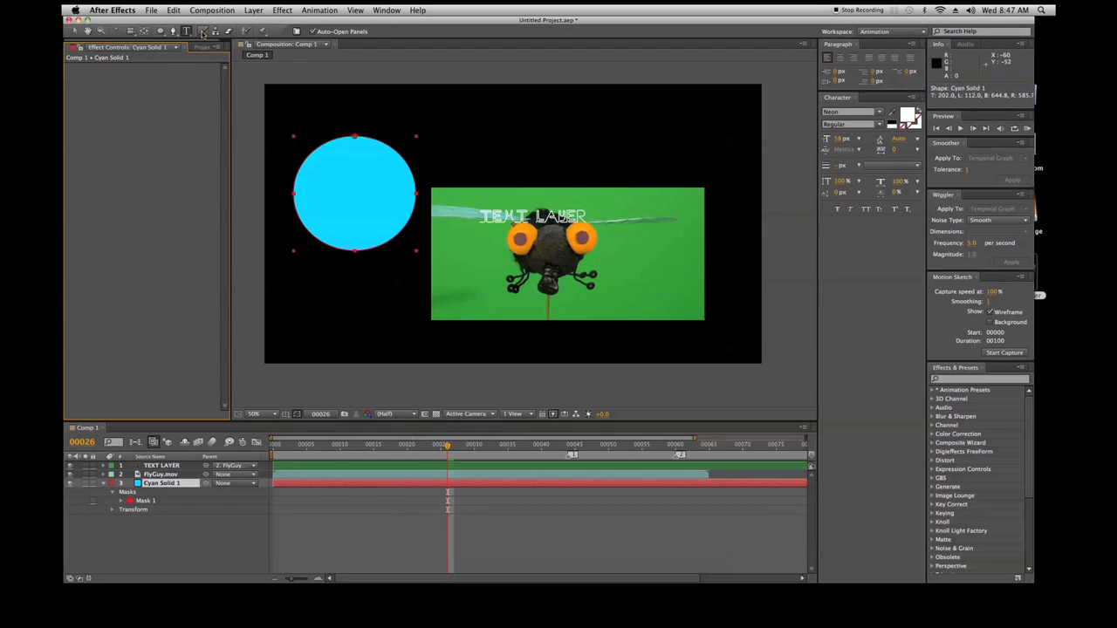
{"action": "mouse_move", "coordinate": [201, 32]}
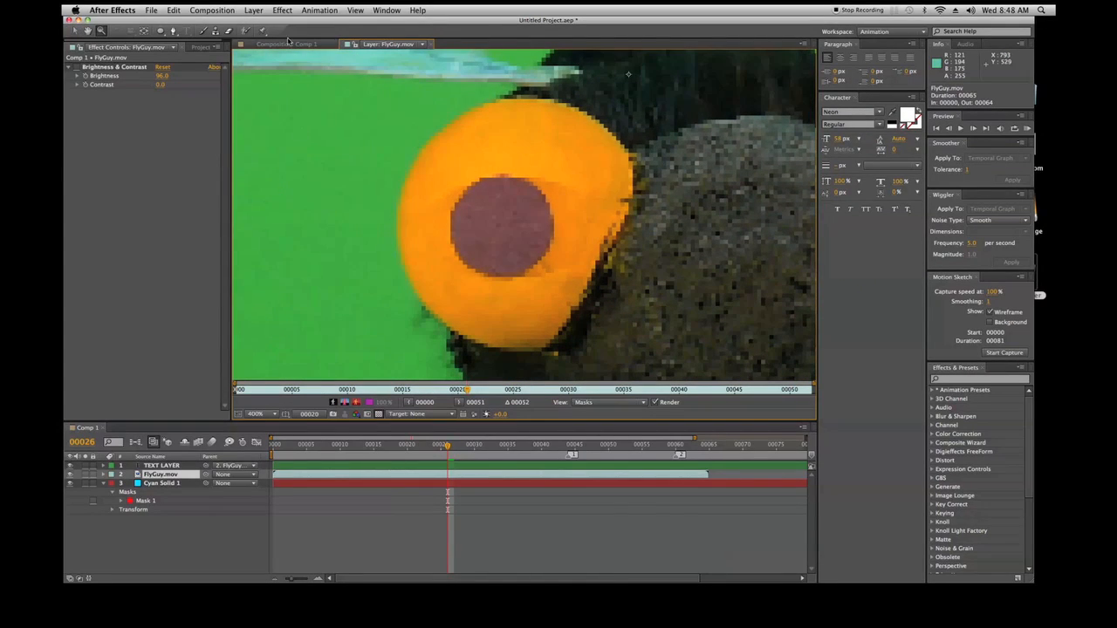
{"action": "left_click", "coordinate": [354, 10]}
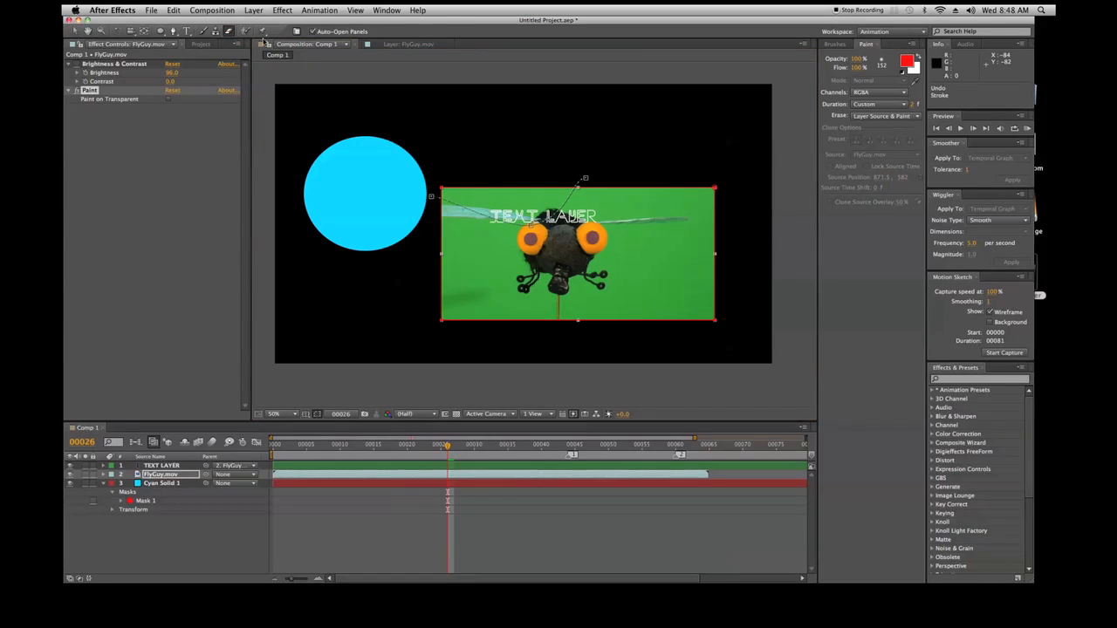
{"action": "left_click", "coordinate": [409, 44]}
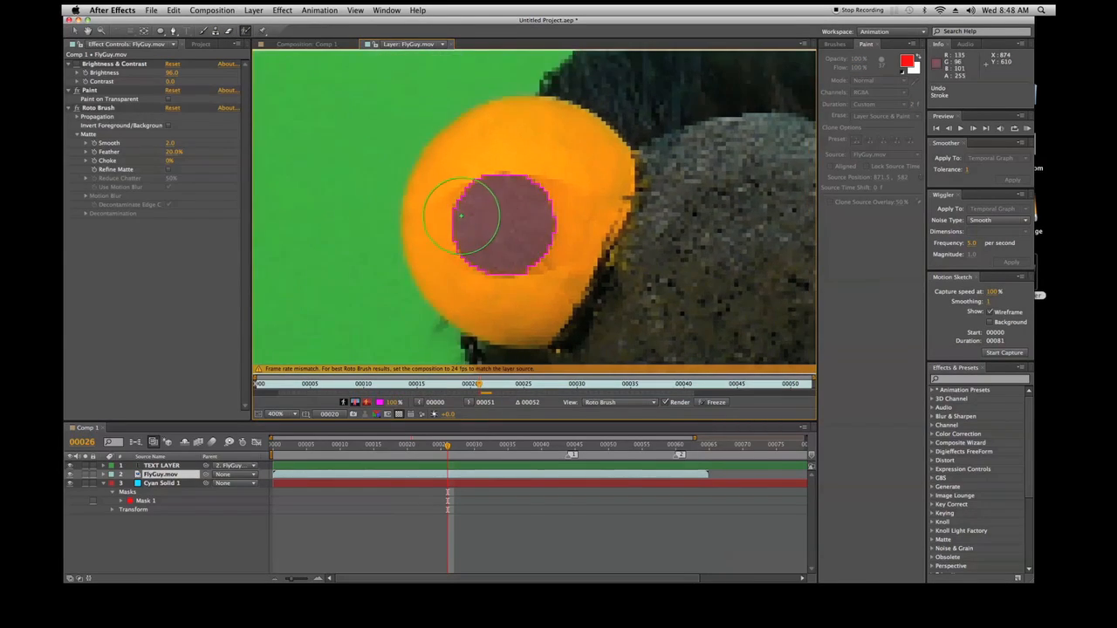
{"action": "left_click_drag", "start_coordinate": [463, 217], "coordinate": [506, 218]}
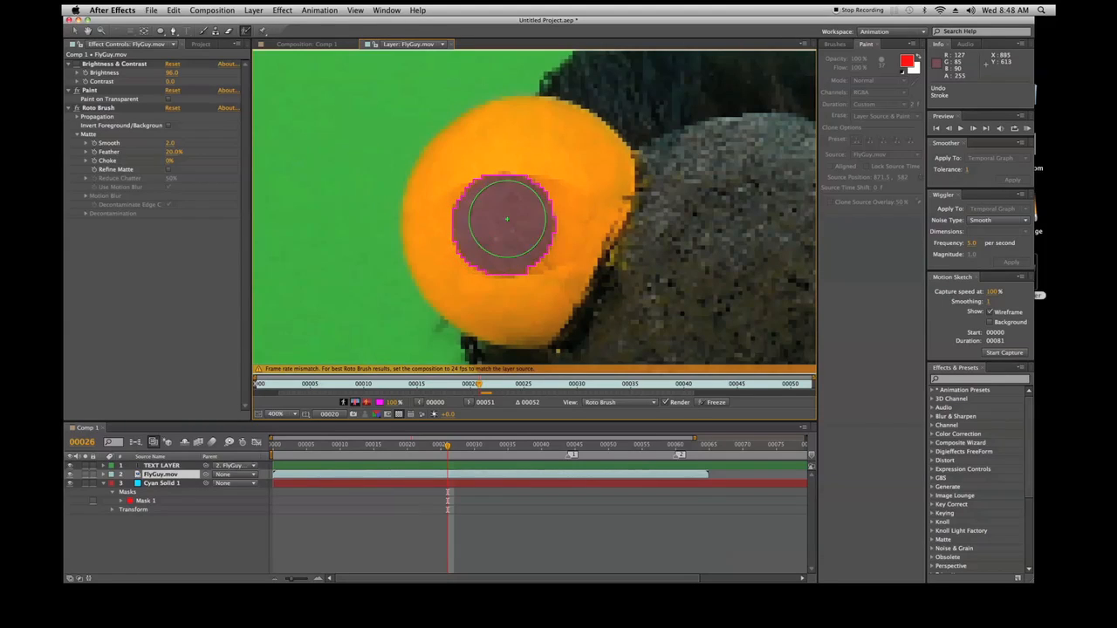
{"action": "mouse_move", "coordinate": [392, 131]}
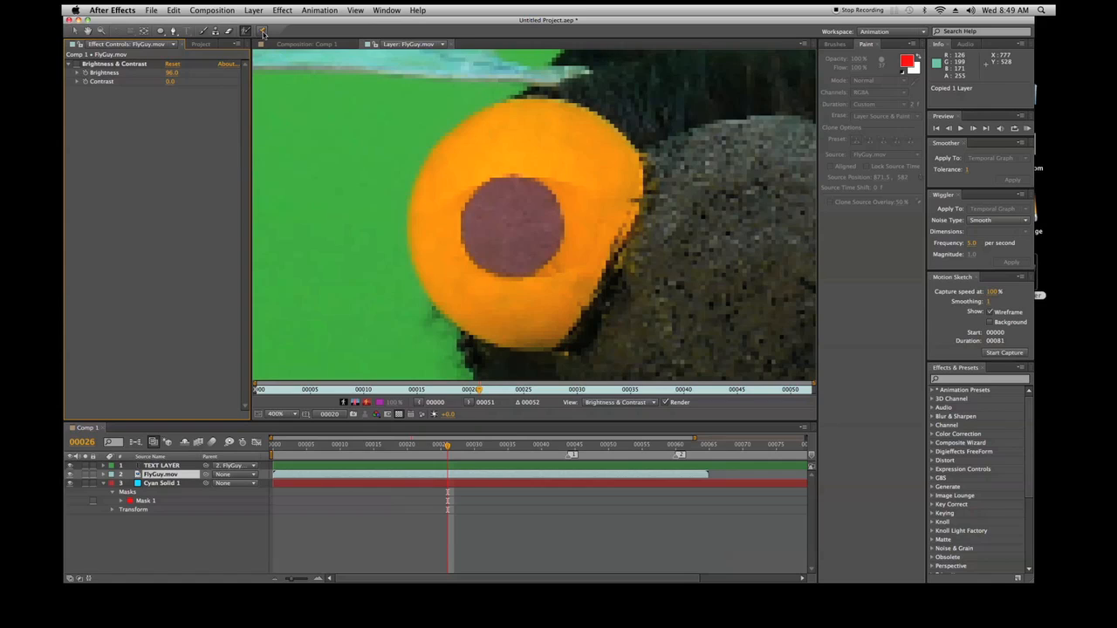
{"action": "mouse_move", "coordinate": [261, 34]}
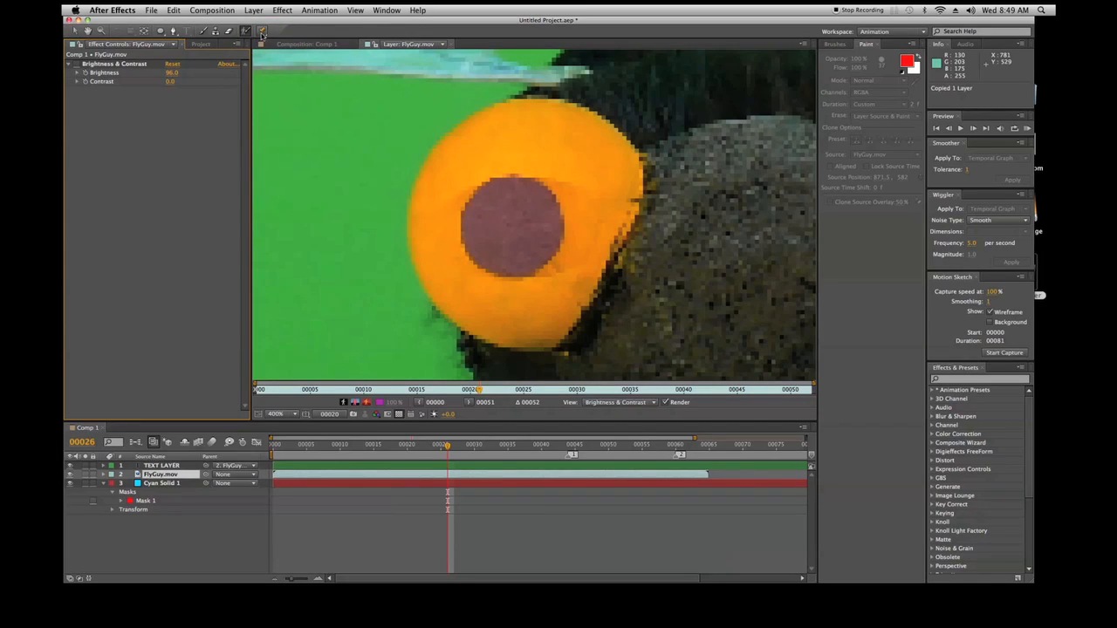
{"action": "mouse_move", "coordinate": [412, 157]}
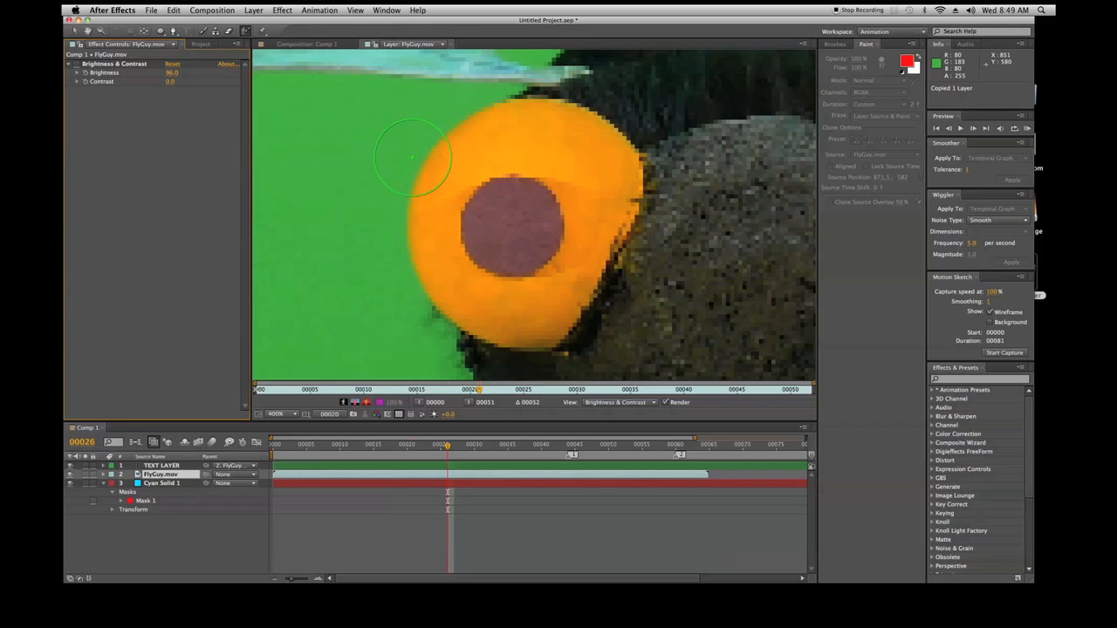
{"action": "mouse_move", "coordinate": [421, 147]}
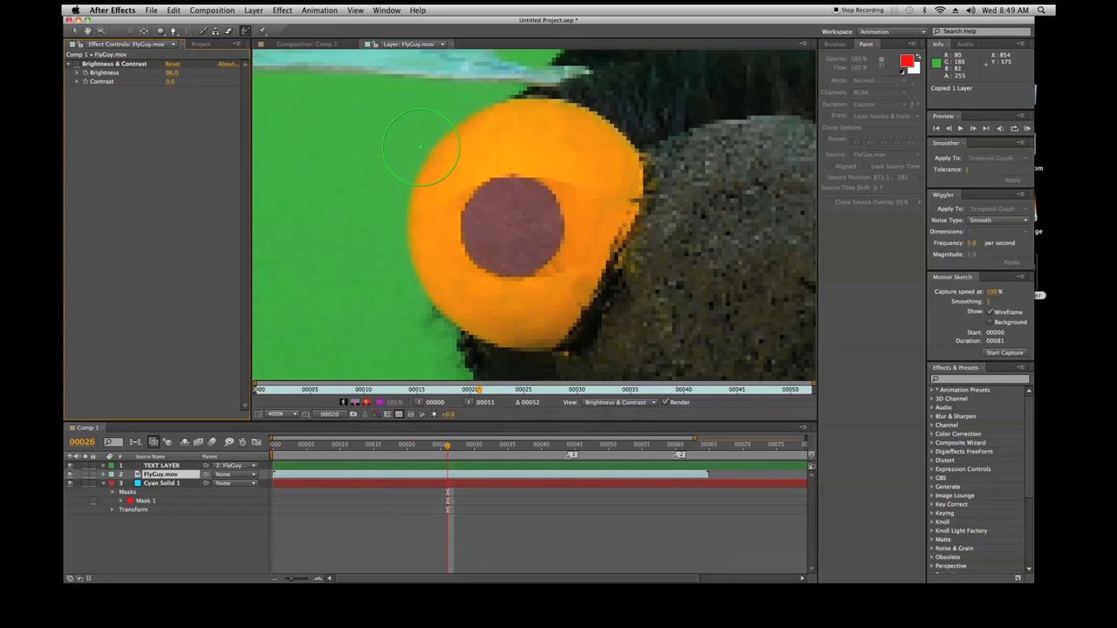